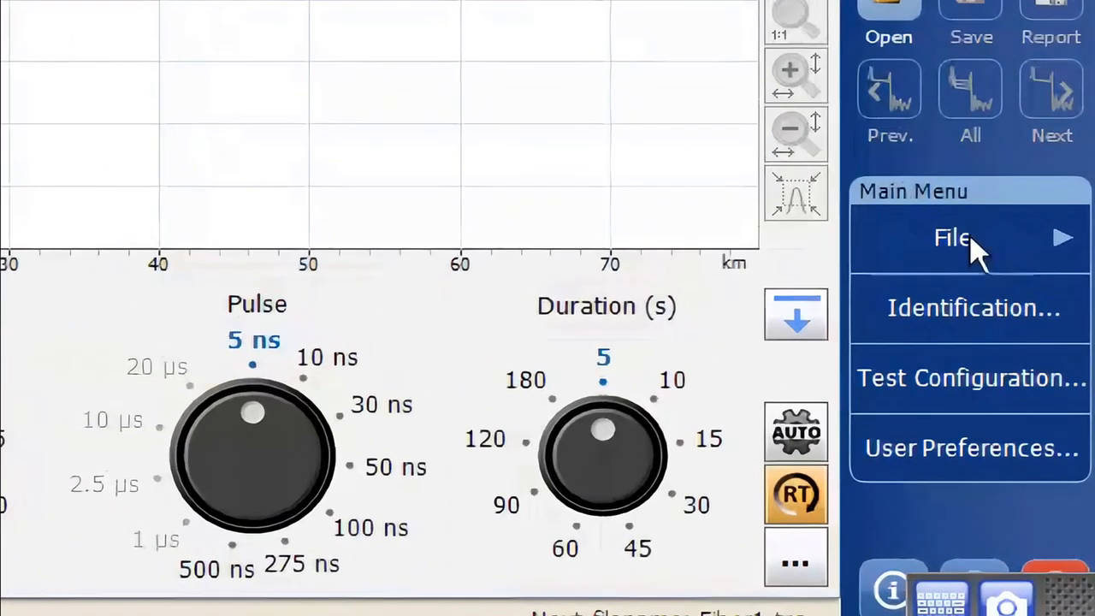
# Step: Show the File submenu listing Open, Save, Save As and Report
pyautogui.click(952, 238)
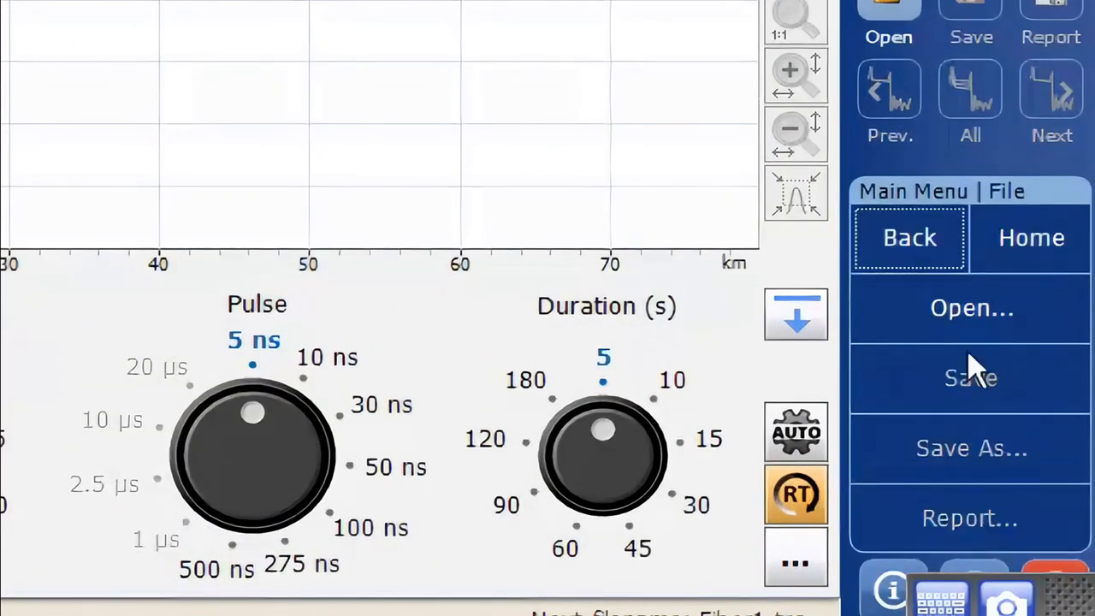
pyautogui.moveTo(972, 496)
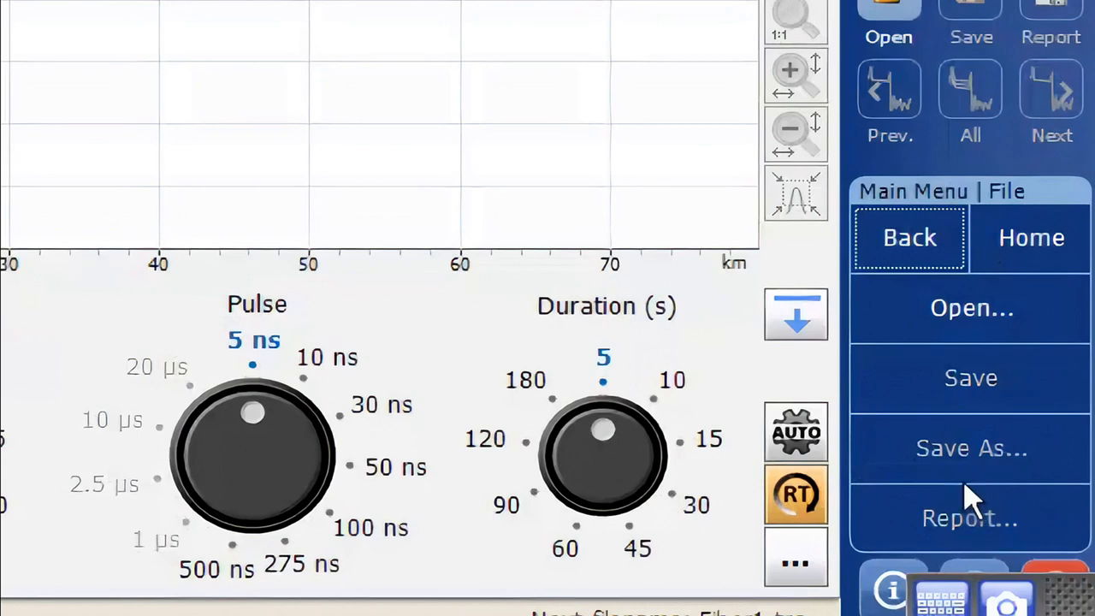
pyautogui.moveTo(1001, 339)
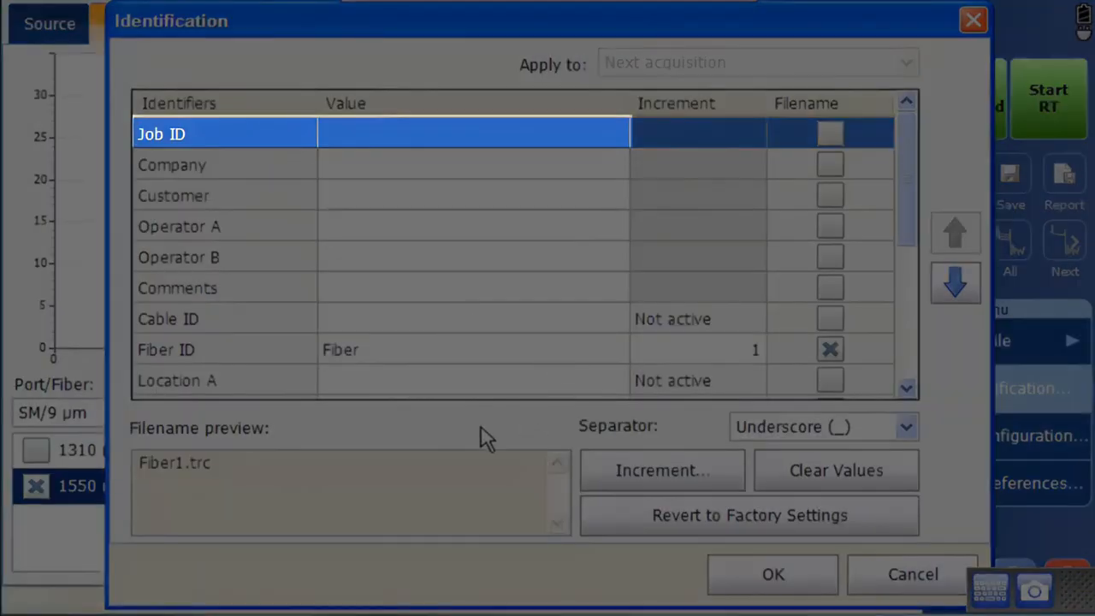
# Step: Review the Identification fields, close them, then bring up Test Configuration
pyautogui.click(955, 282)
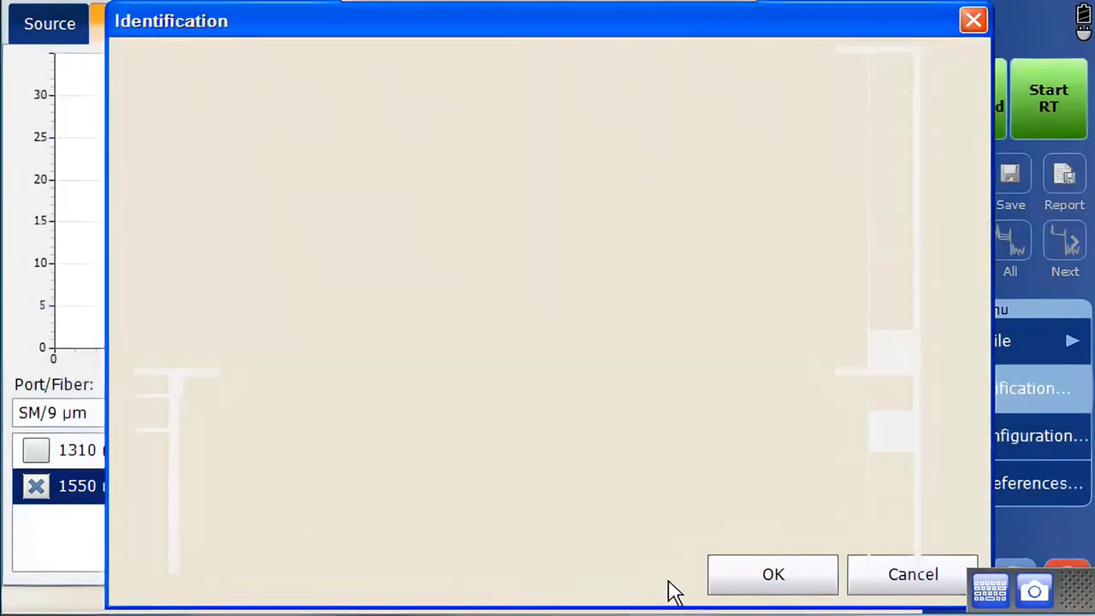
pyautogui.click(771, 575)
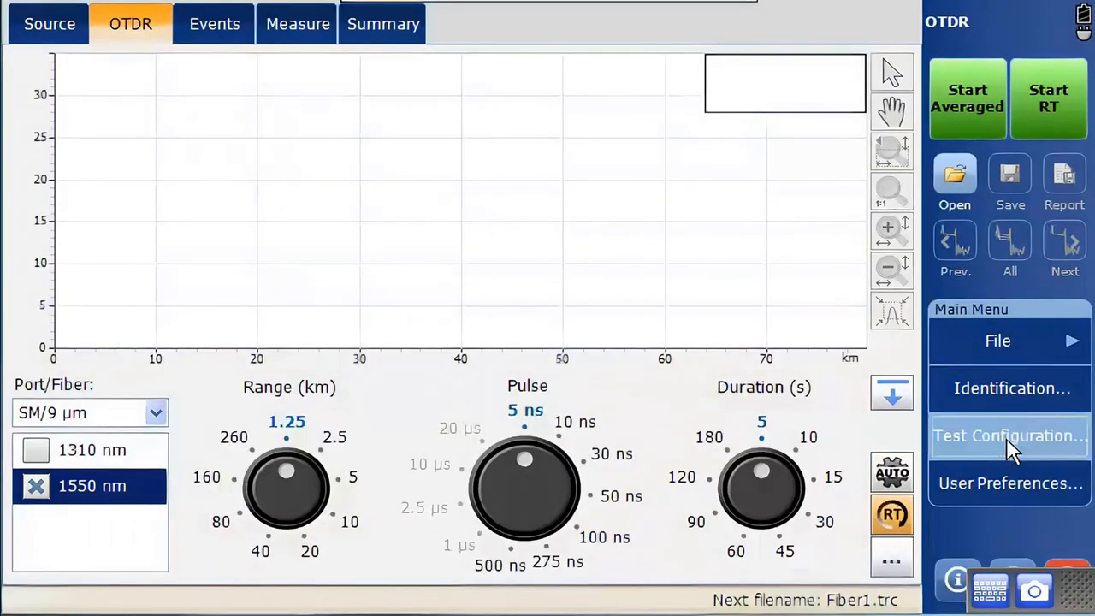
pyautogui.click(1009, 436)
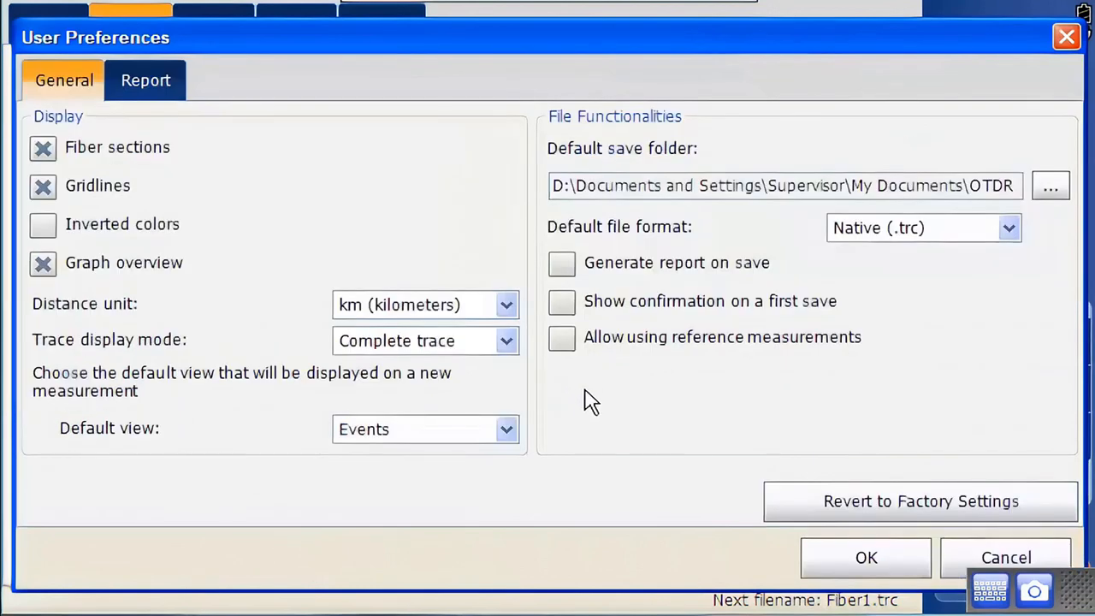
pyautogui.moveTo(335, 287)
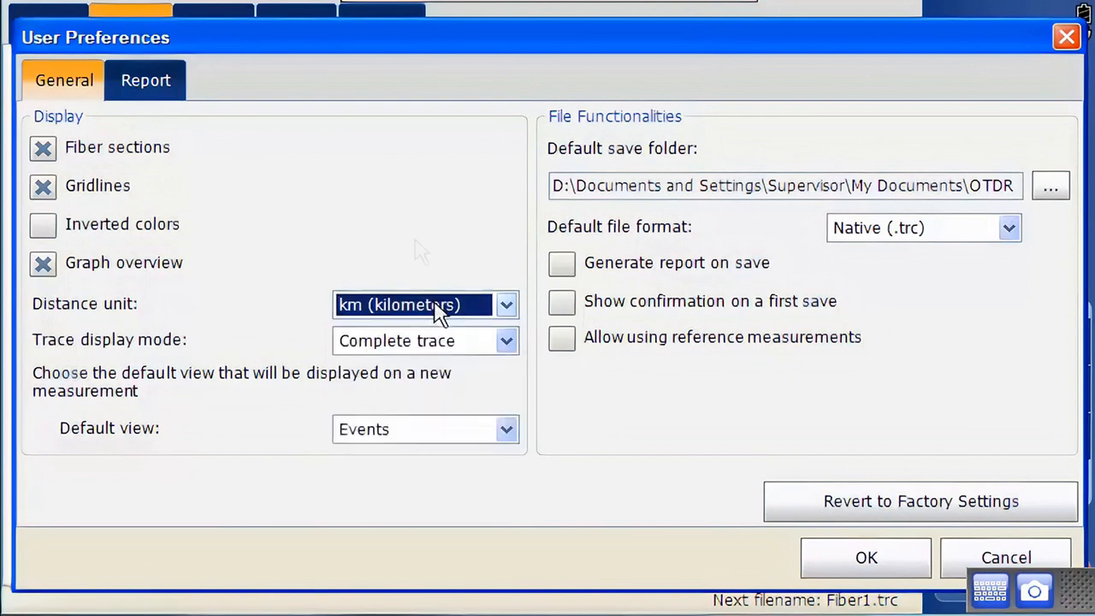
# Step: Show the Report preferences with PDF file type and all report sections checked
pyautogui.click(144, 80)
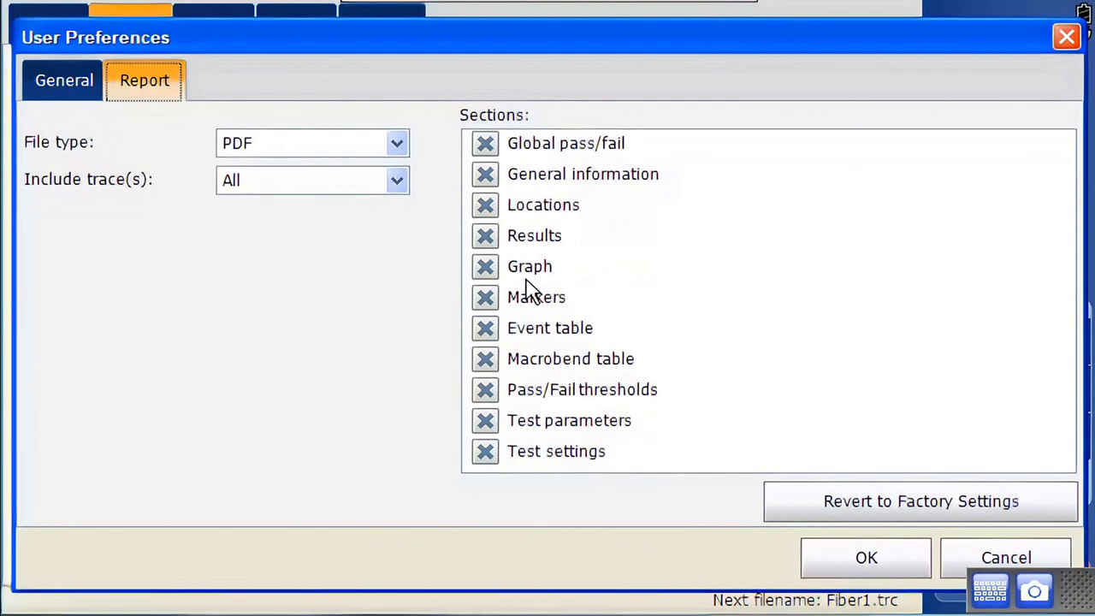
pyautogui.moveTo(510, 495)
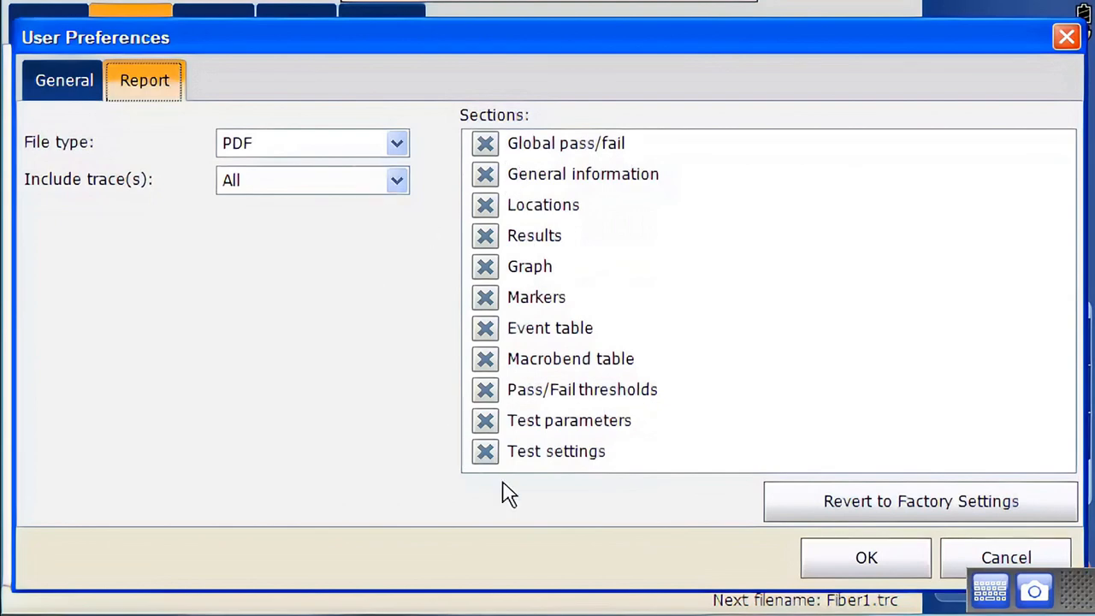